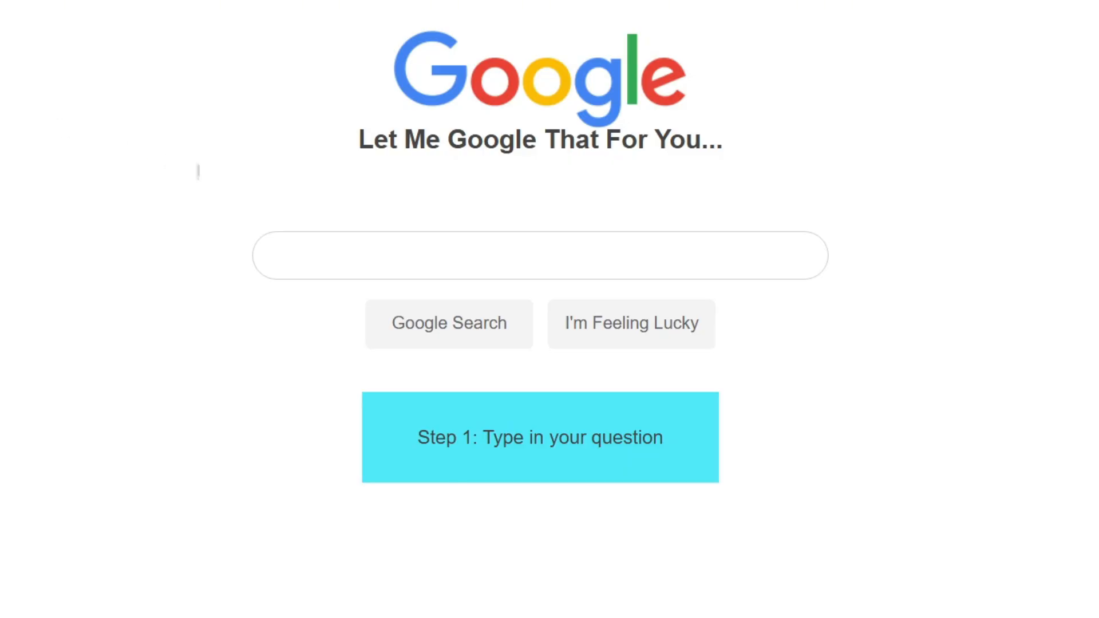
# Search the address nexusmods.com/stardewvalley/mods/2400 through Let Me Google That For You
pyautogui.write('nexusmods')
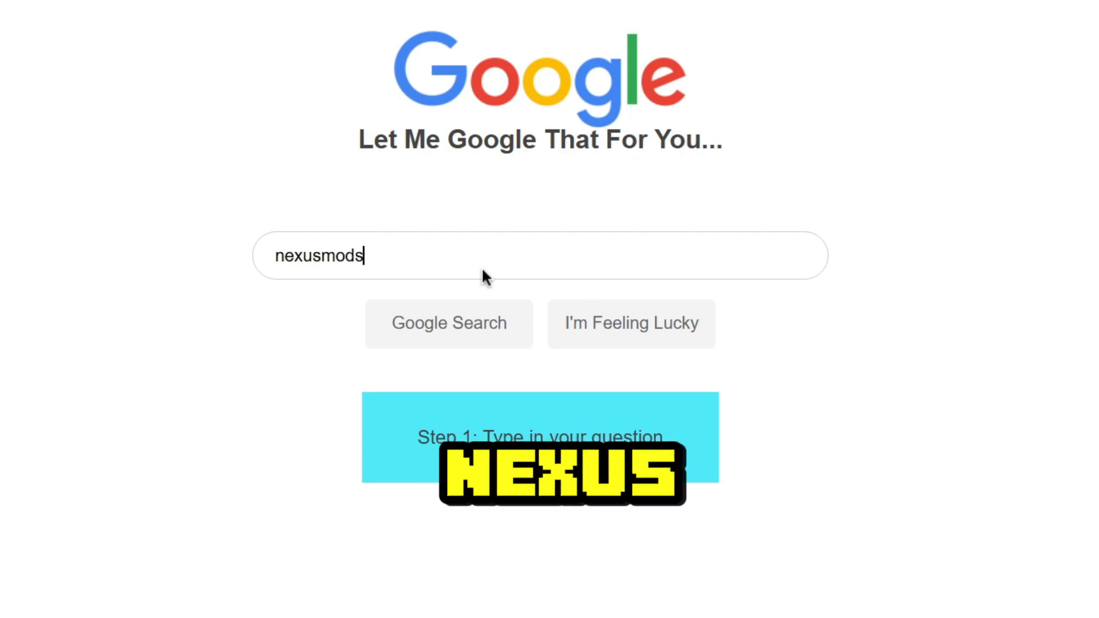
pyautogui.write('.com/stardew')
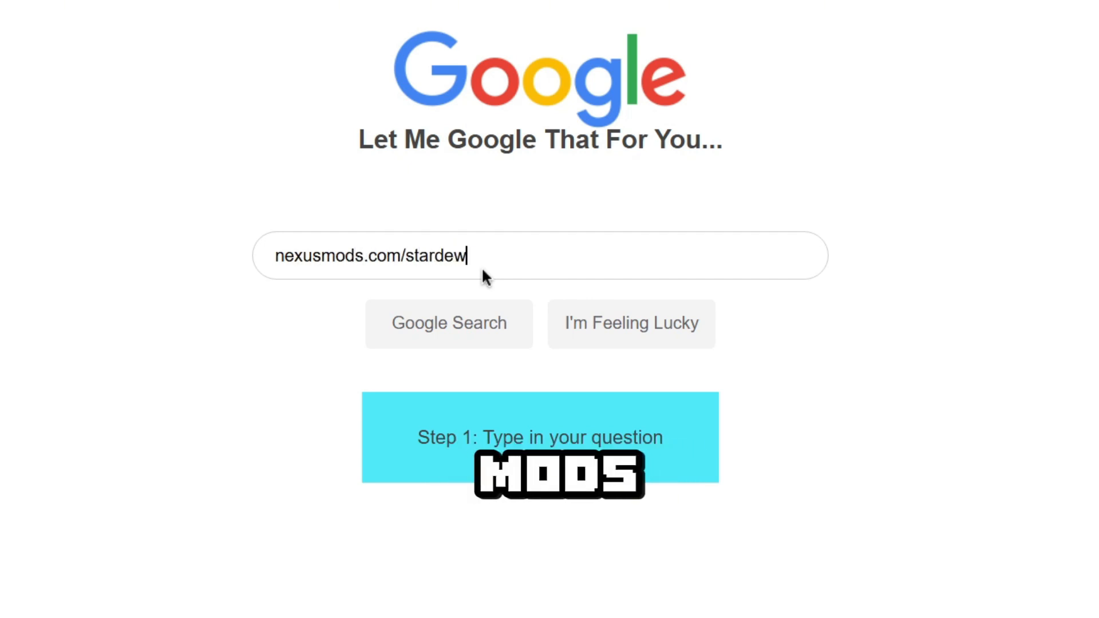
pyautogui.write('valley/mods/240')
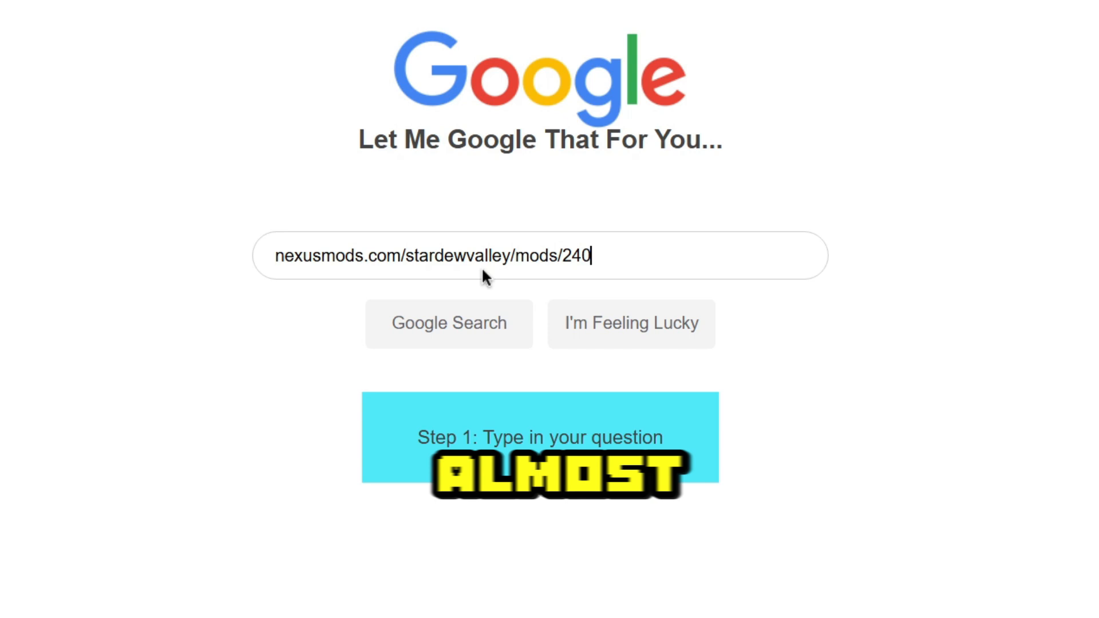
pyautogui.write('0')
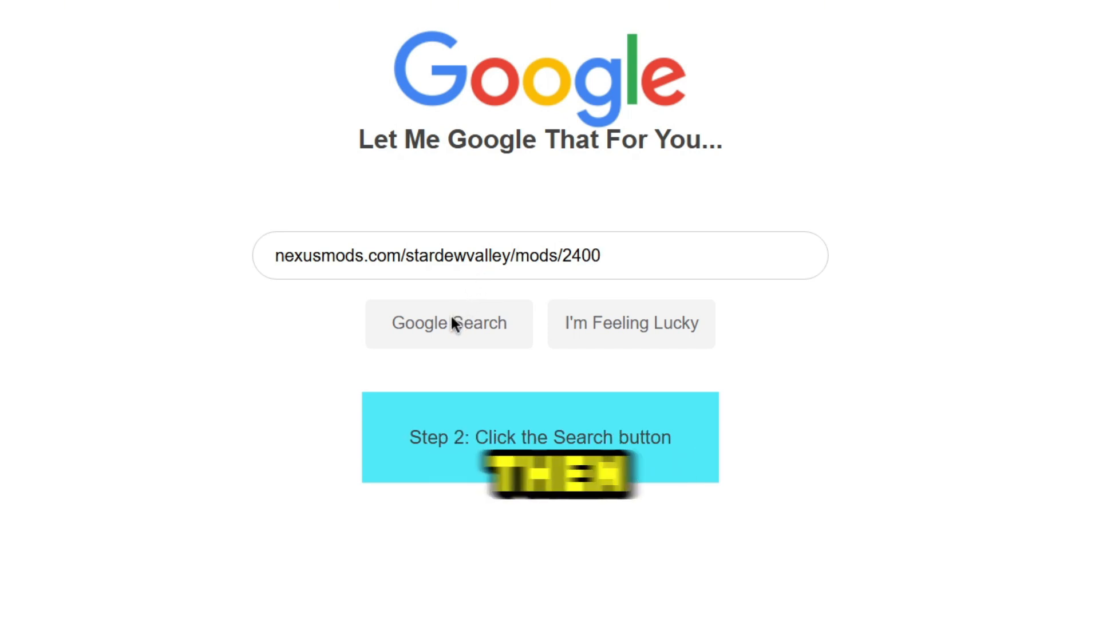
pyautogui.click(449, 322)
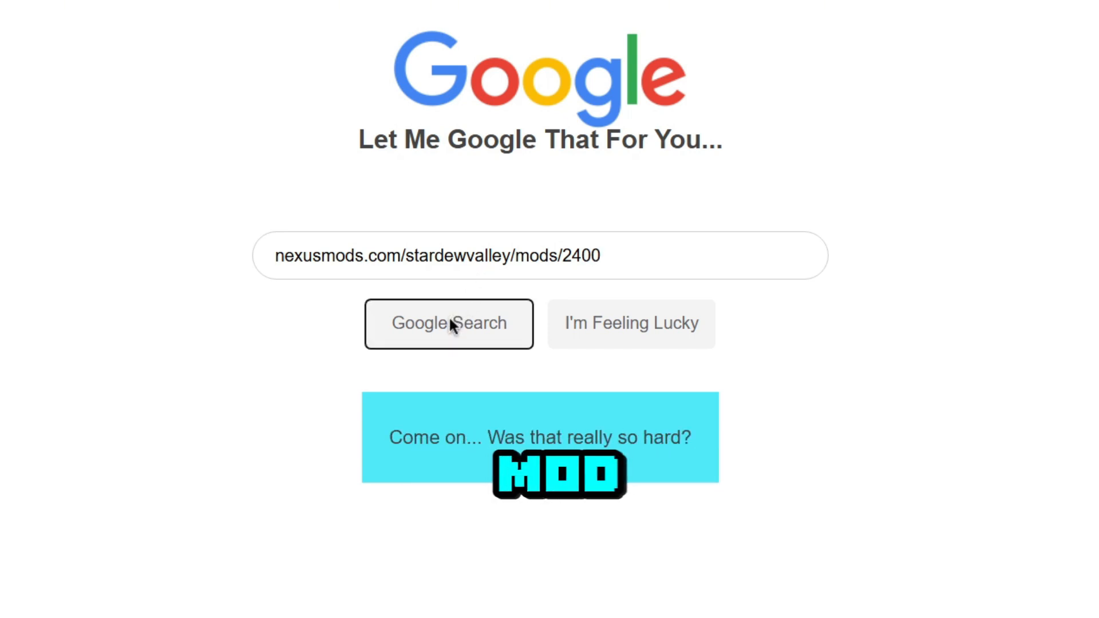
pyautogui.click(448, 323)
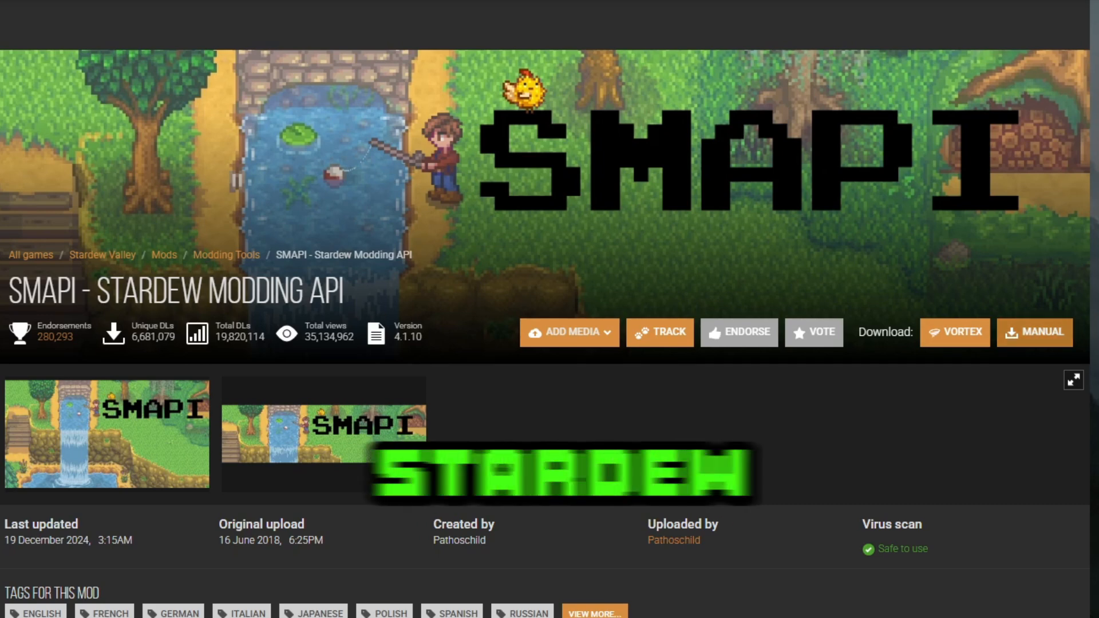
# Download the SMAPI 4.1.10 zip manually, without a mod manager
pyautogui.click(1033, 332)
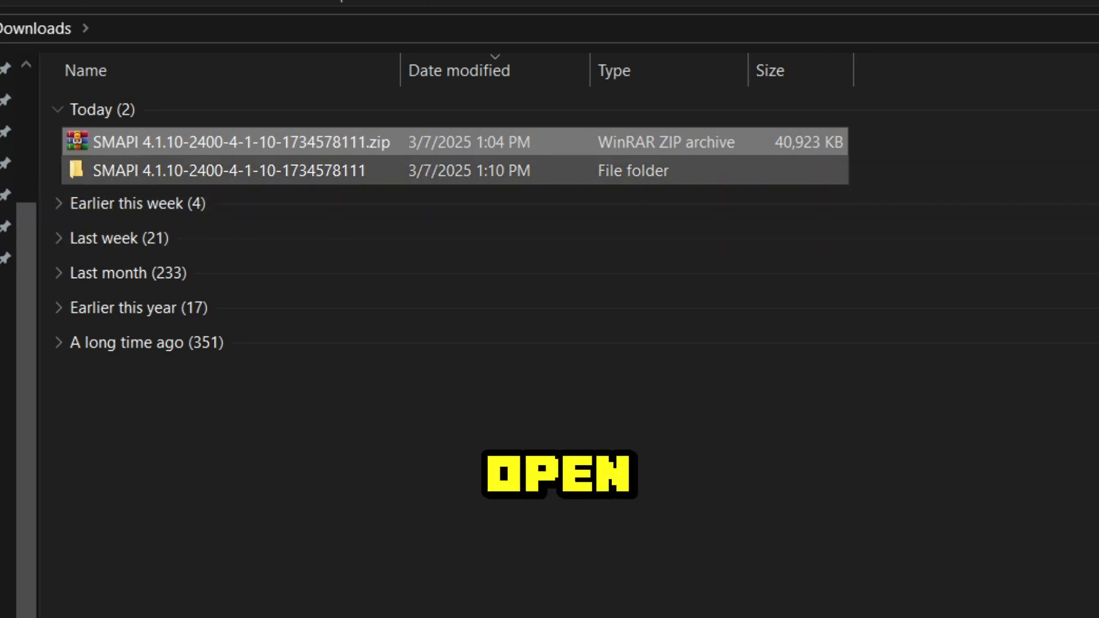
# Run 'install on Windows.bat' from the extracted SMAPI 4.1.10 installer folder in Downloads
pyautogui.doubleClick(229, 170)
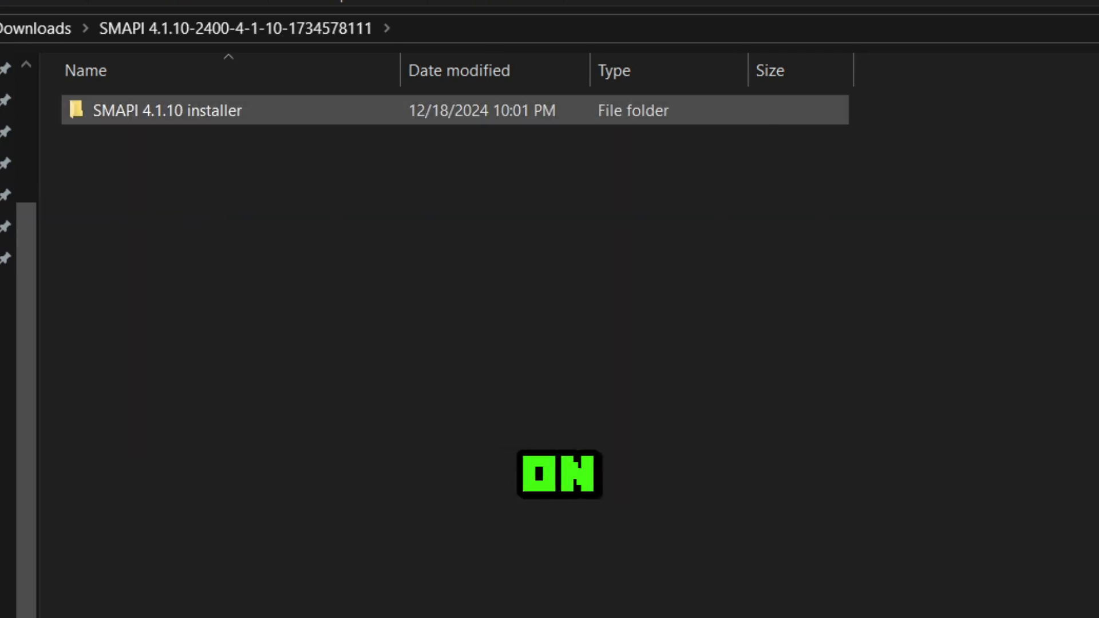
pyautogui.doubleClick(168, 110)
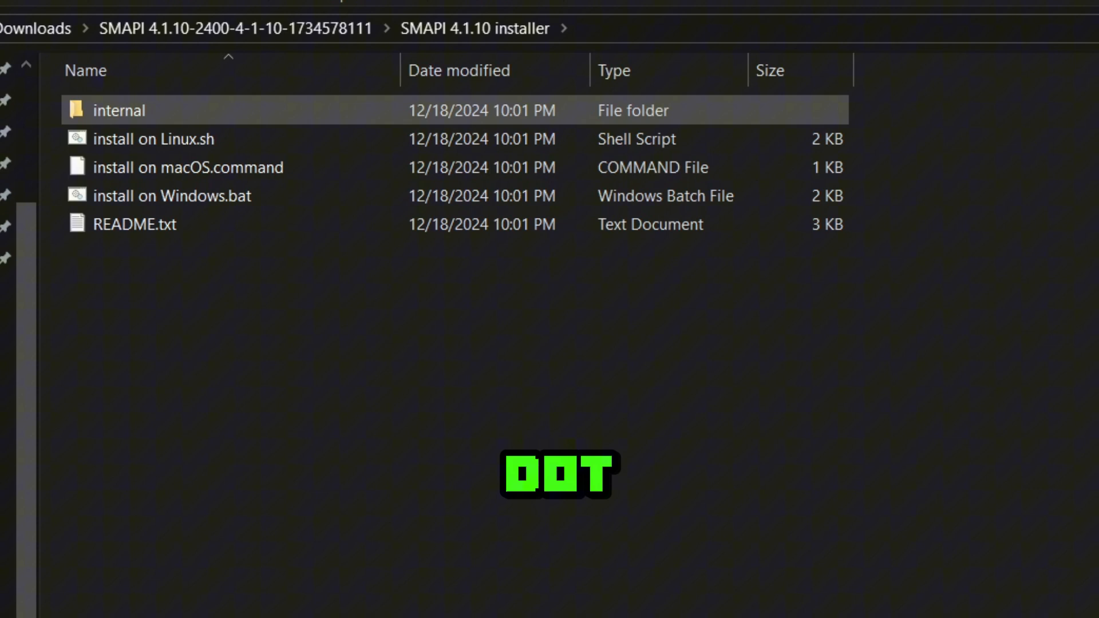
pyautogui.click(172, 195)
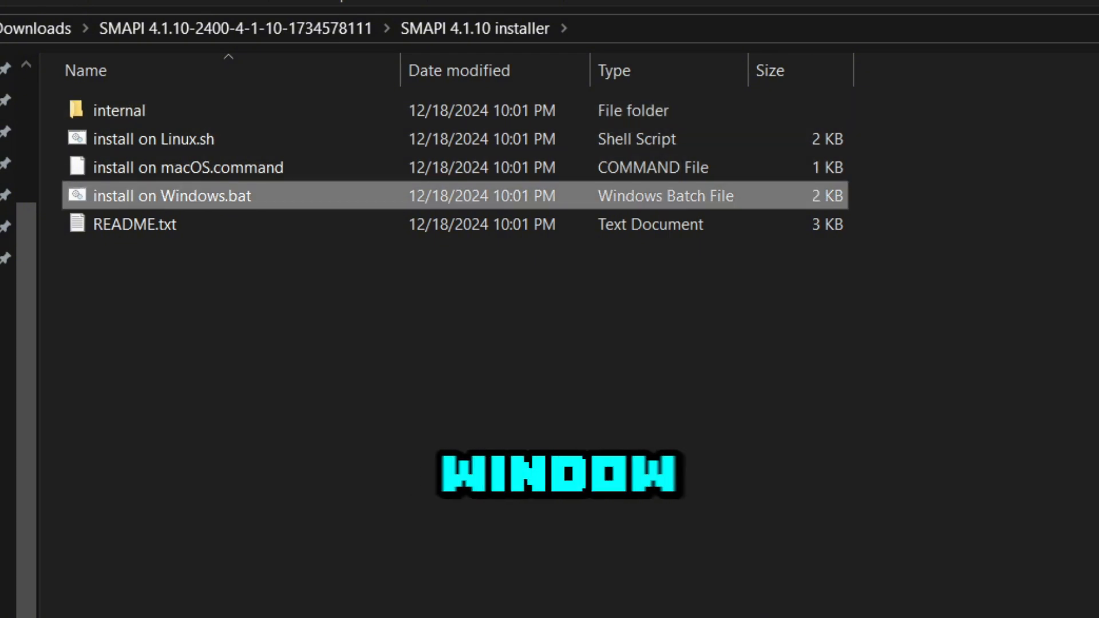
pyautogui.doubleClick(170, 196)
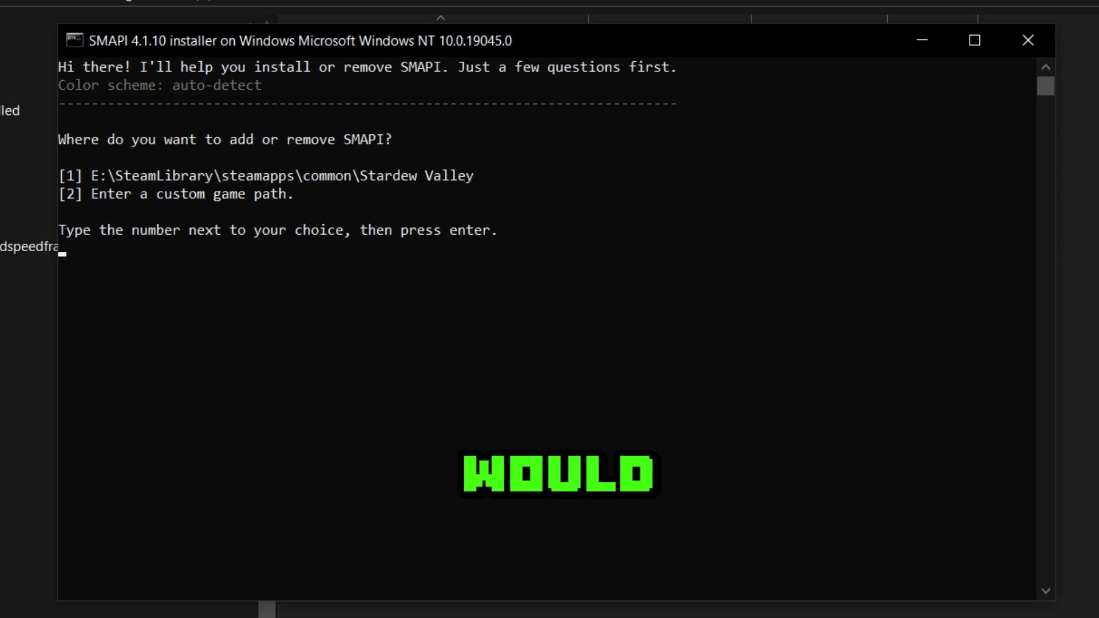
# Choose option 1 for the detected Steam game path, then option 1 to install SMAPI
pyautogui.write('1')
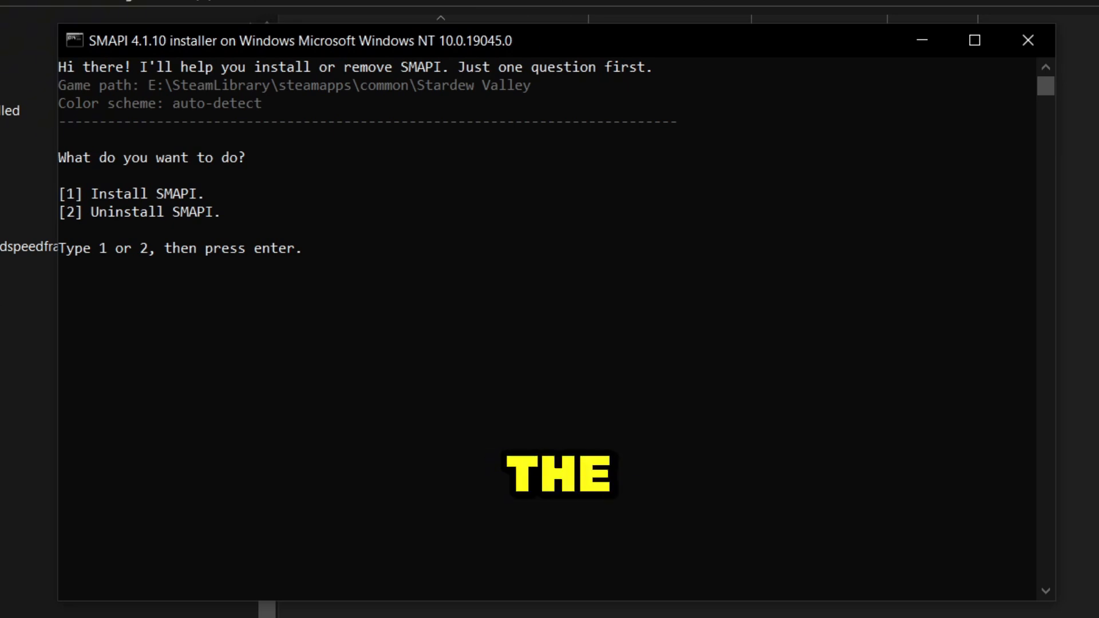
pyautogui.write('1')
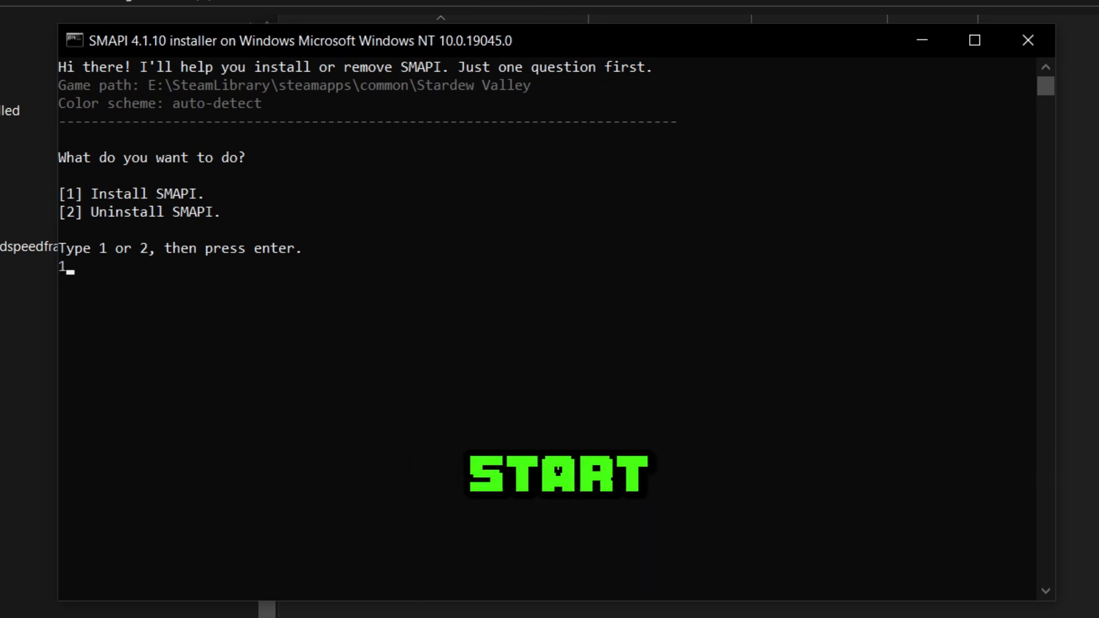
pyautogui.press('enter')
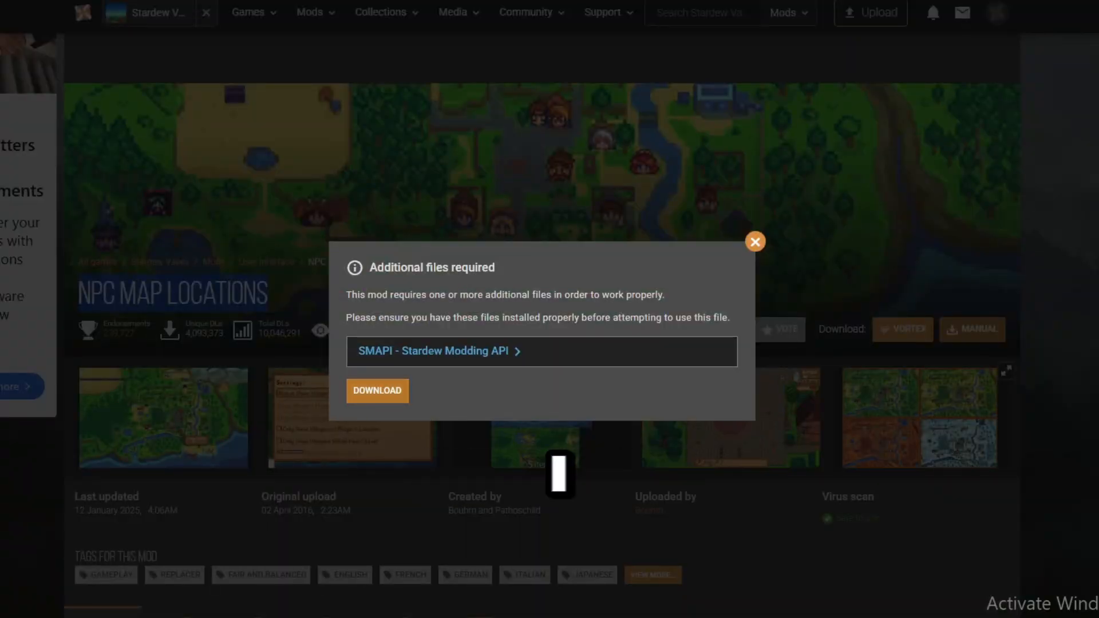
# Download NPC Map Locations 3.3.0 from the Additional files required popup
pyautogui.click(376, 391)
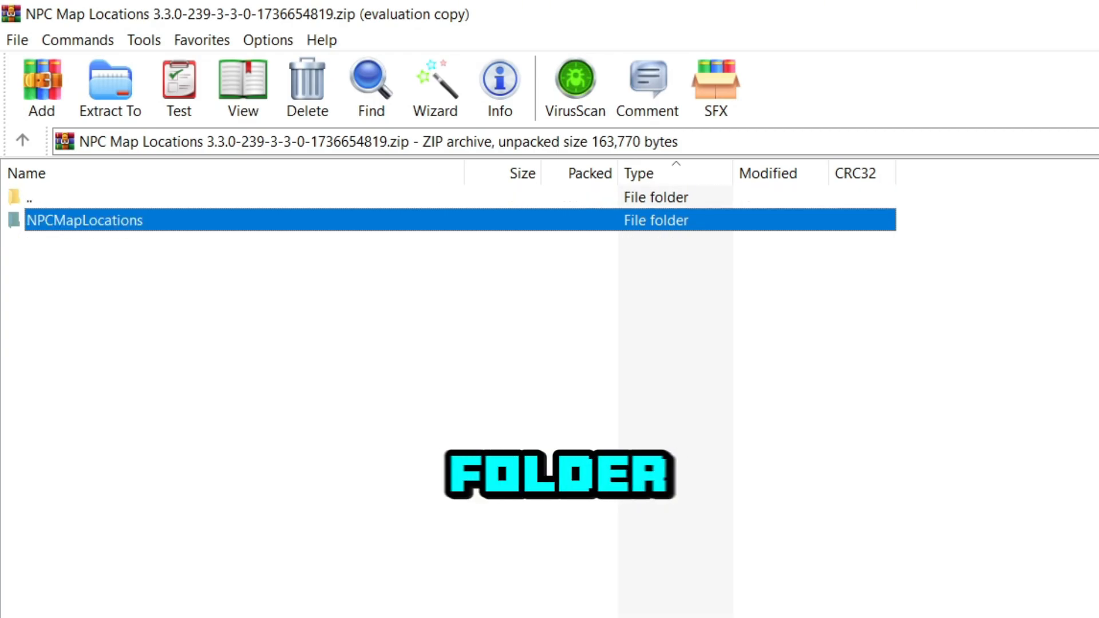
# Extract the NPCMapLocations folder into the Stardew Valley Mods folder
pyautogui.click(110, 87)
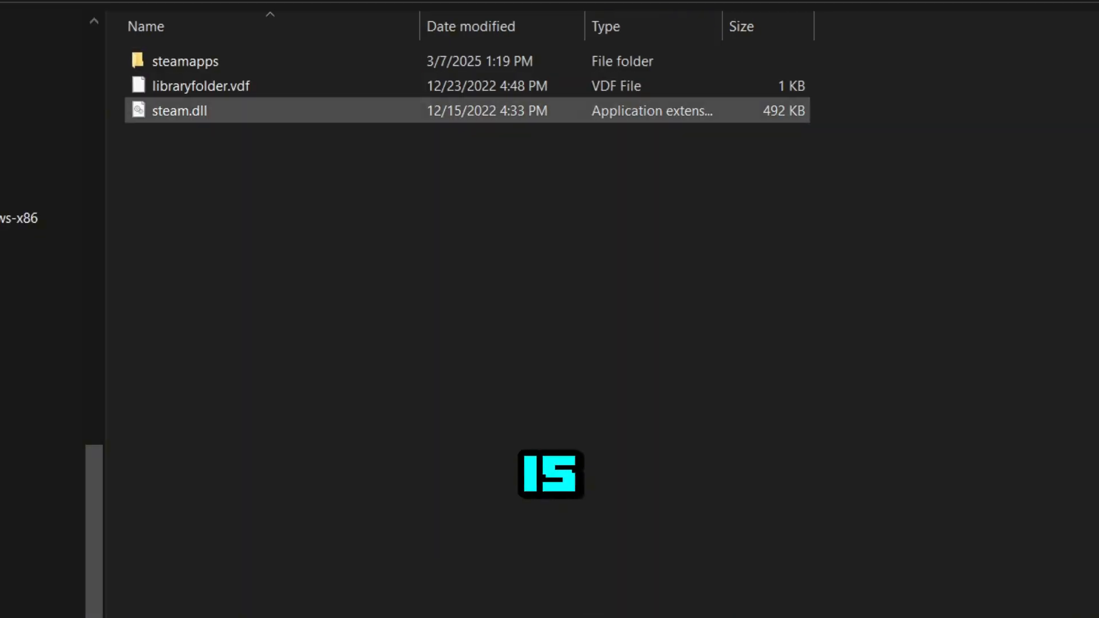
# Launch StardewModdingAPI.exe from the Stardew Valley folder under steamapps\common
pyautogui.doubleClick(186, 61)
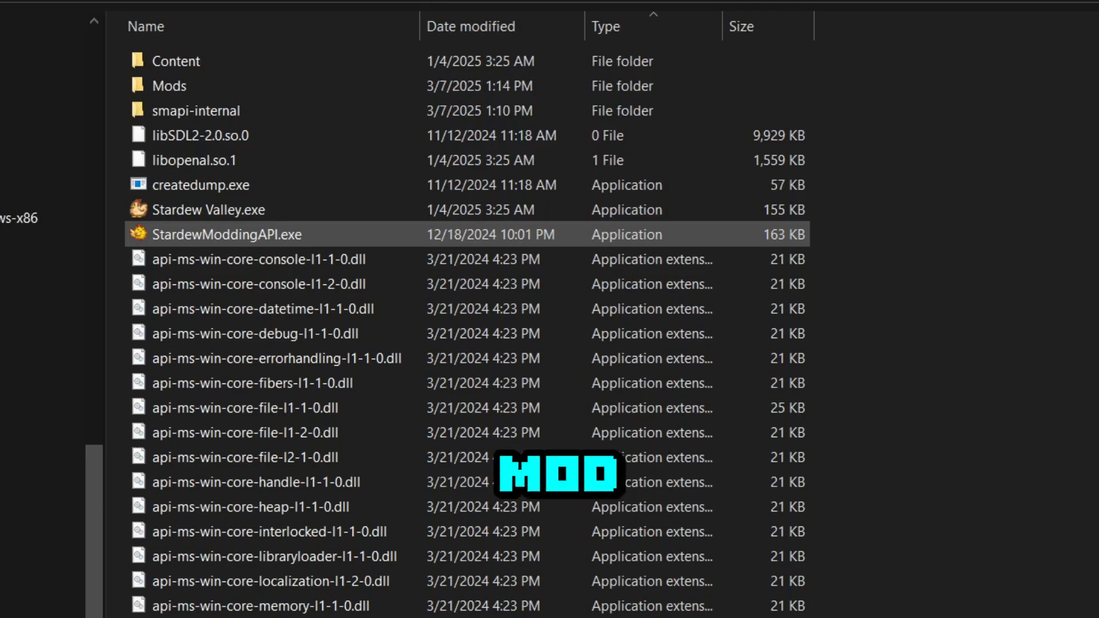
pyautogui.doubleClick(209, 233)
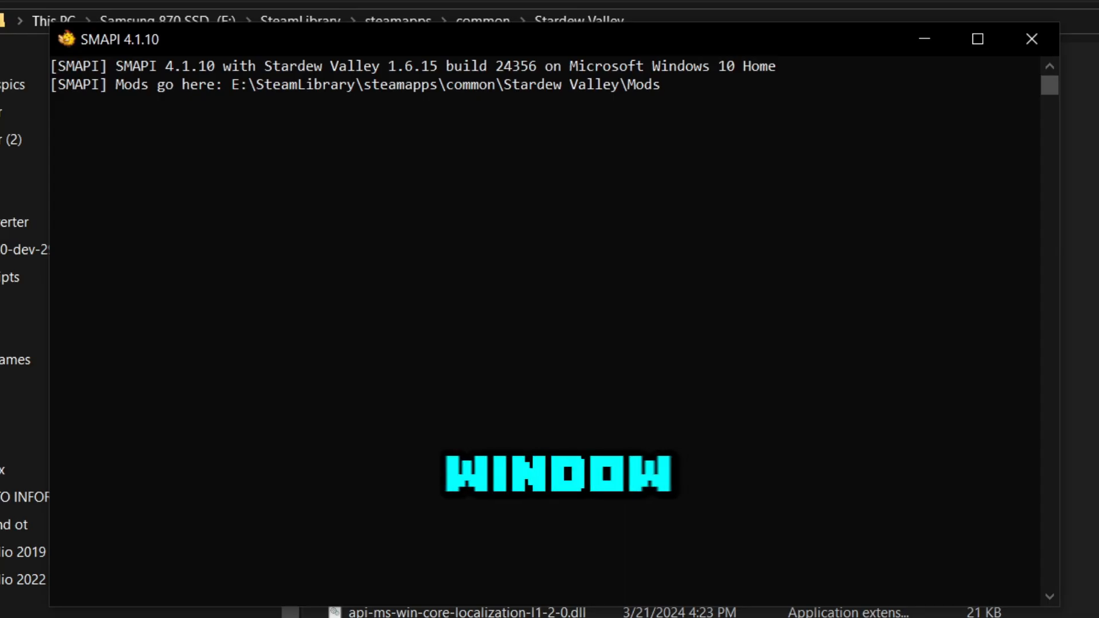